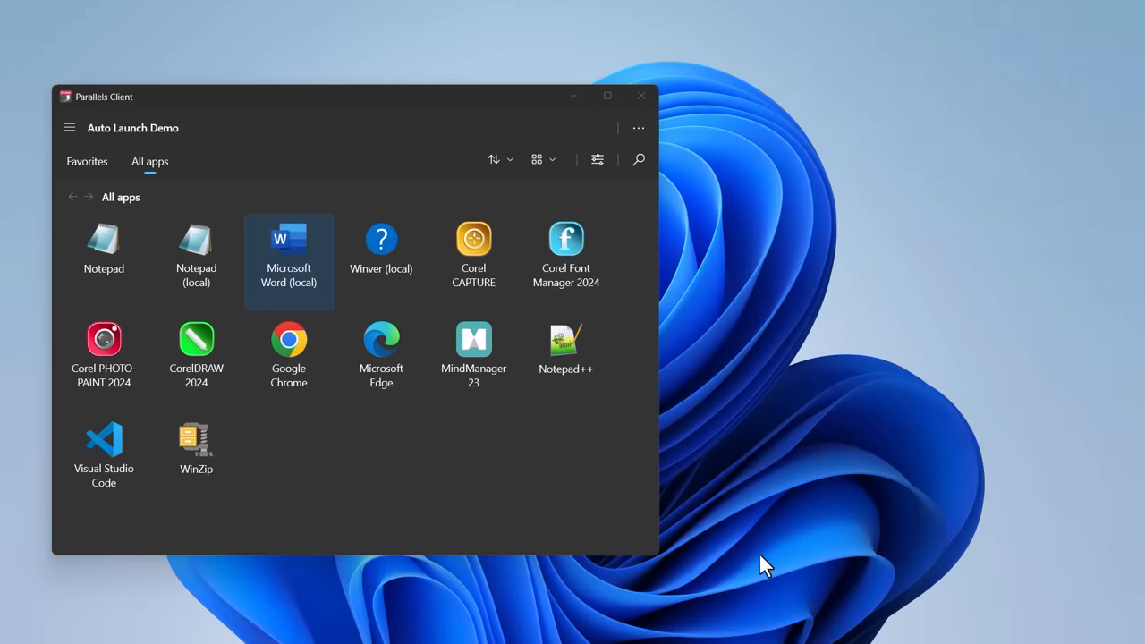
- Launch Microsoft Word (local) on this device from All apps, then launch MindManager 23
double_click(288, 251)
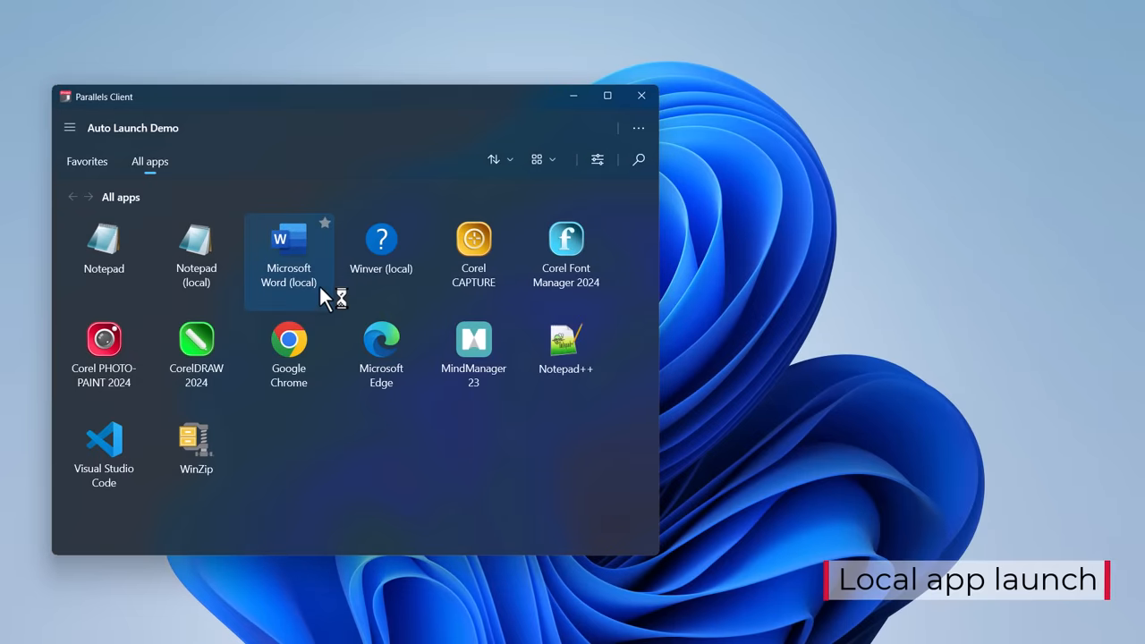
double_click(288, 247)
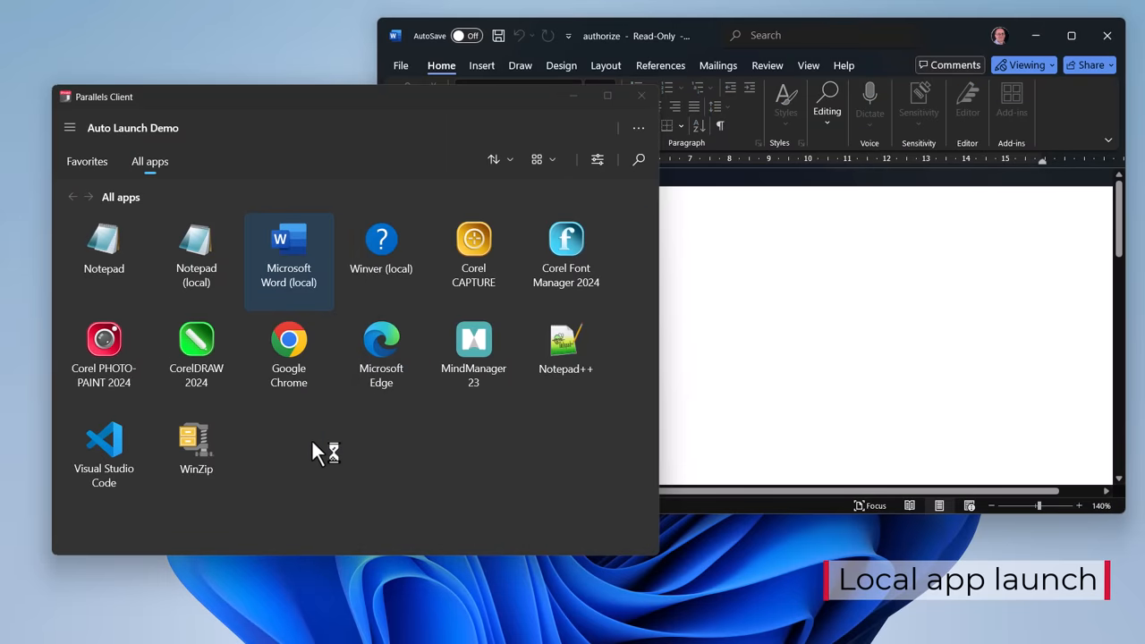
mouse_move(472, 348)
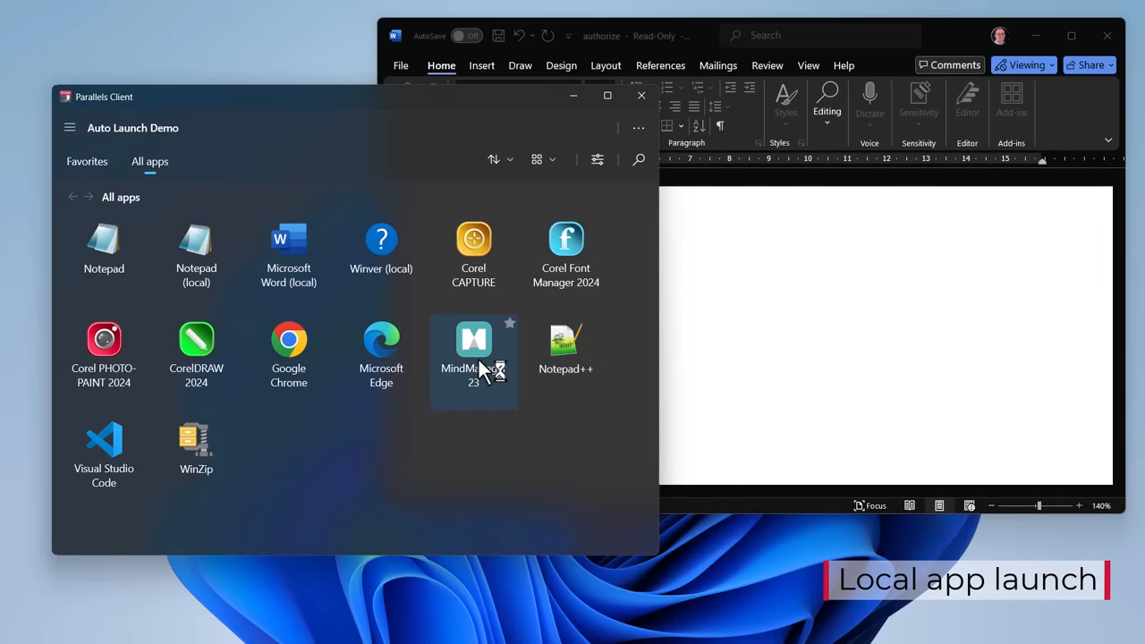
double_click(472, 349)
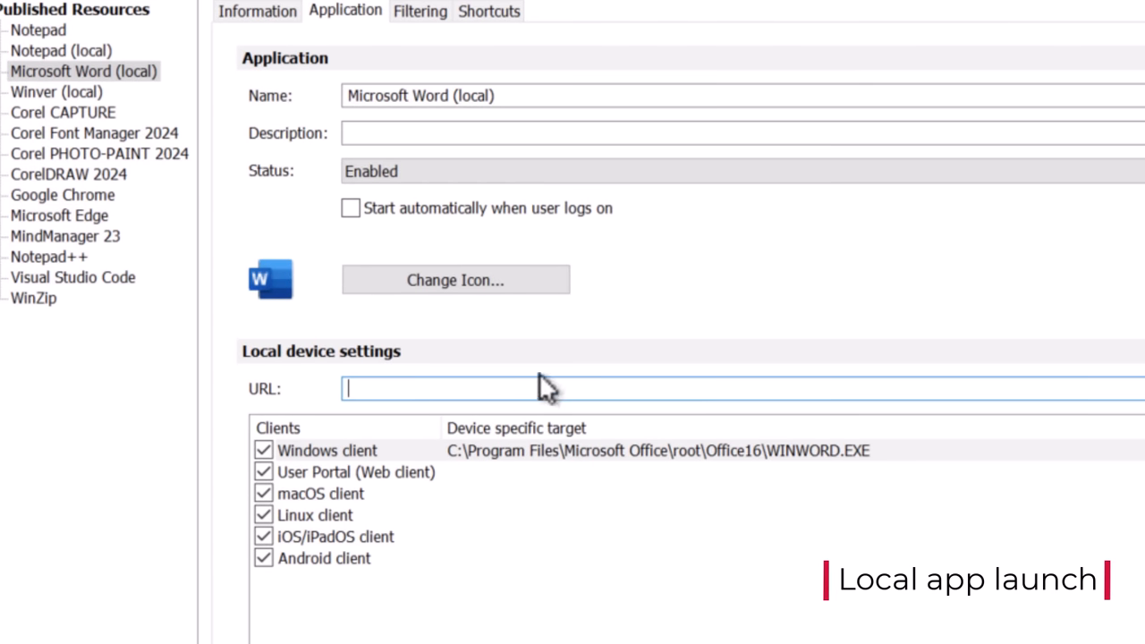
text(https://www.office.com/launch/Word/)
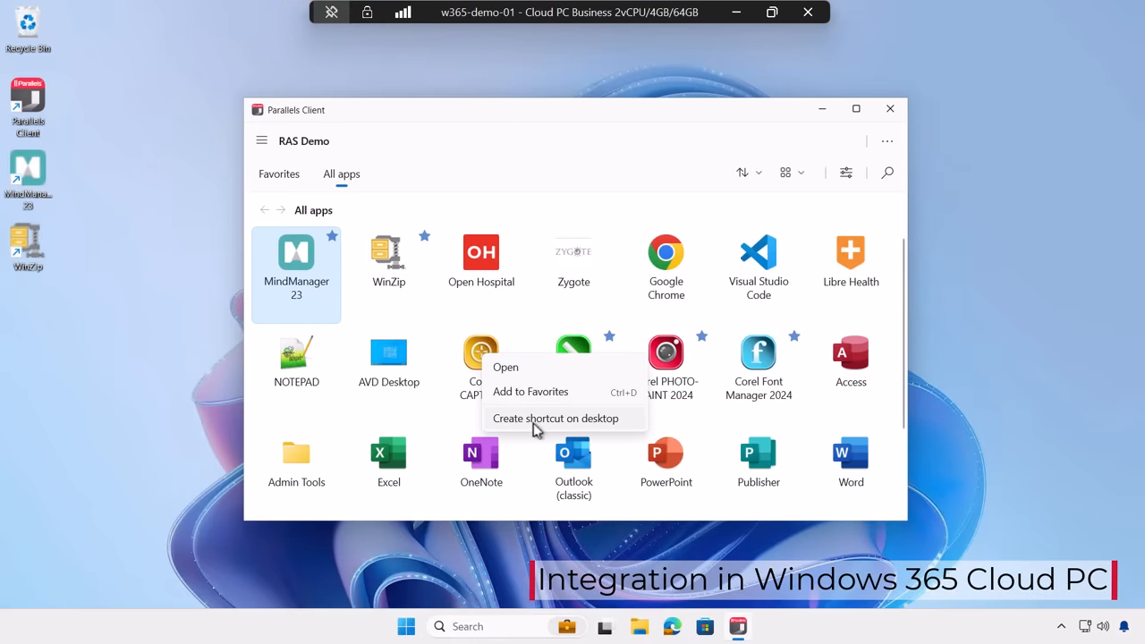
- Create a desktop shortcut for the published app, then launch WinZip from the Start menu's pinned apps
click(555, 419)
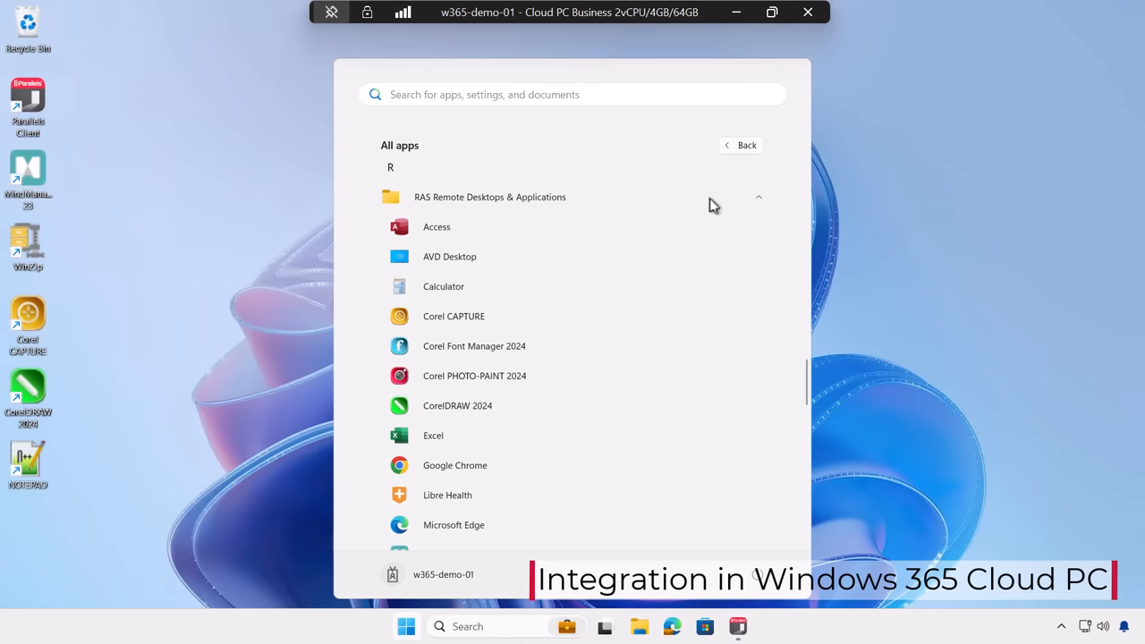
mouse_move(504, 375)
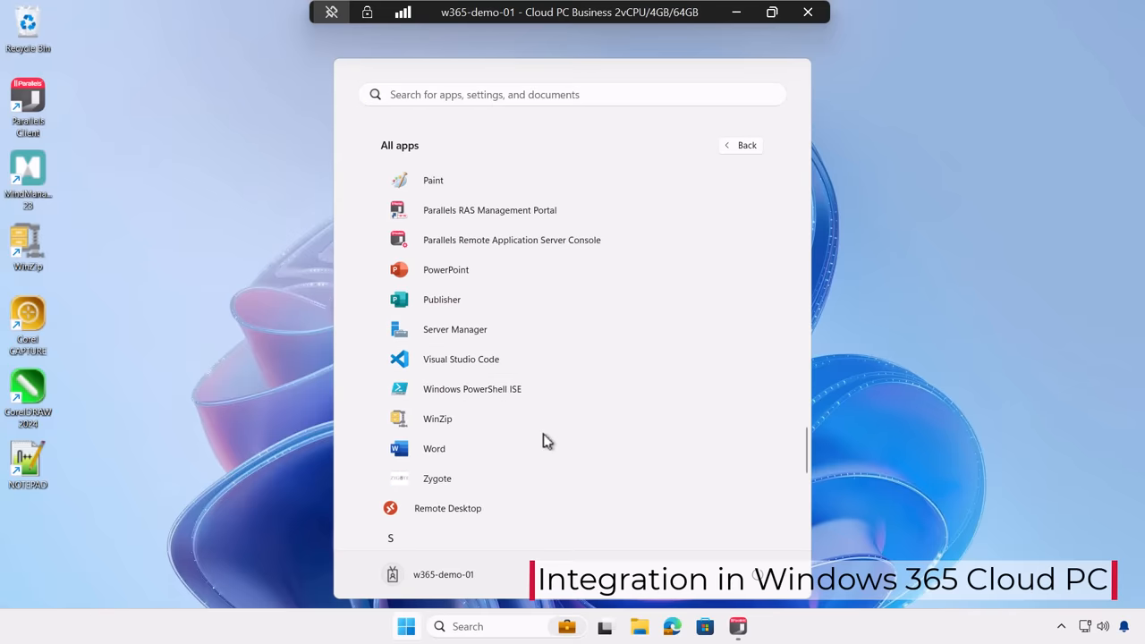
click(739, 145)
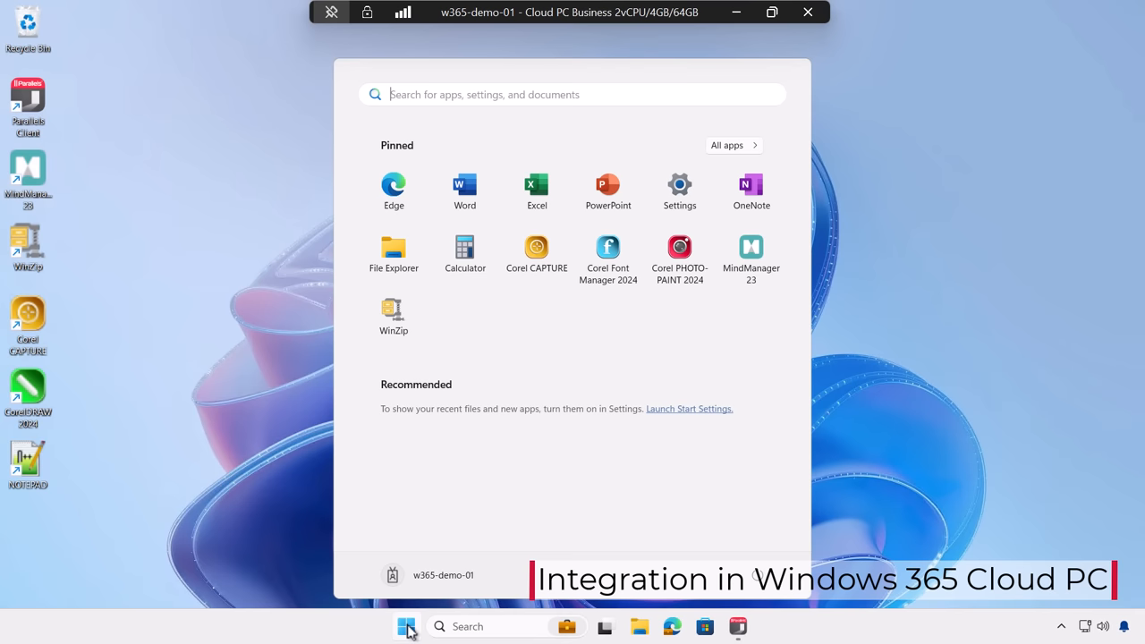
mouse_move(404, 402)
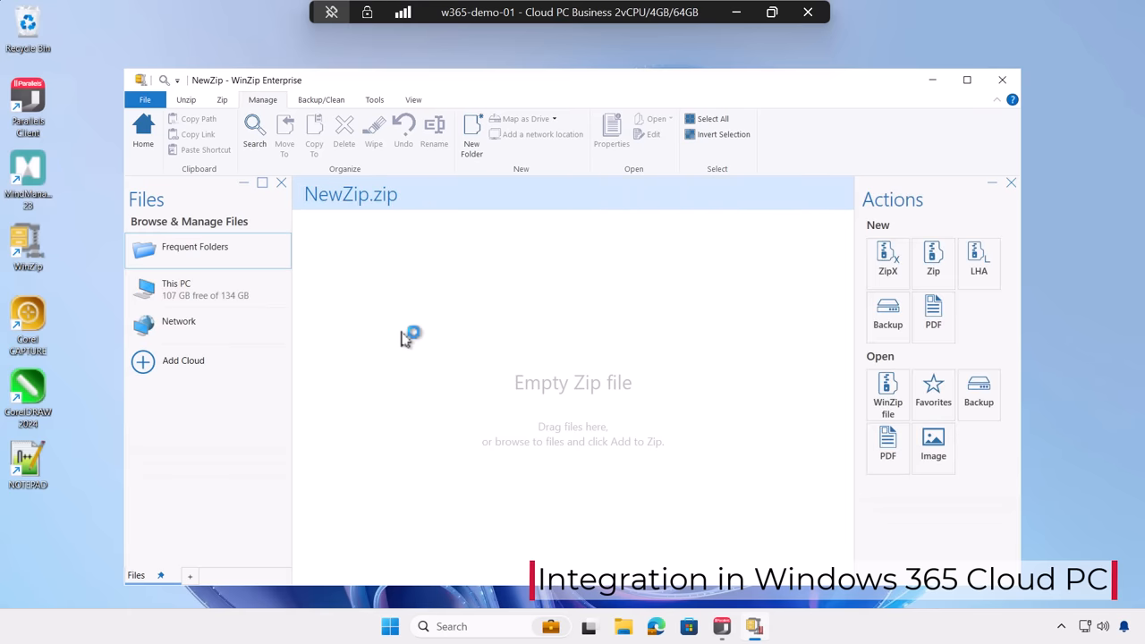
click(390, 626)
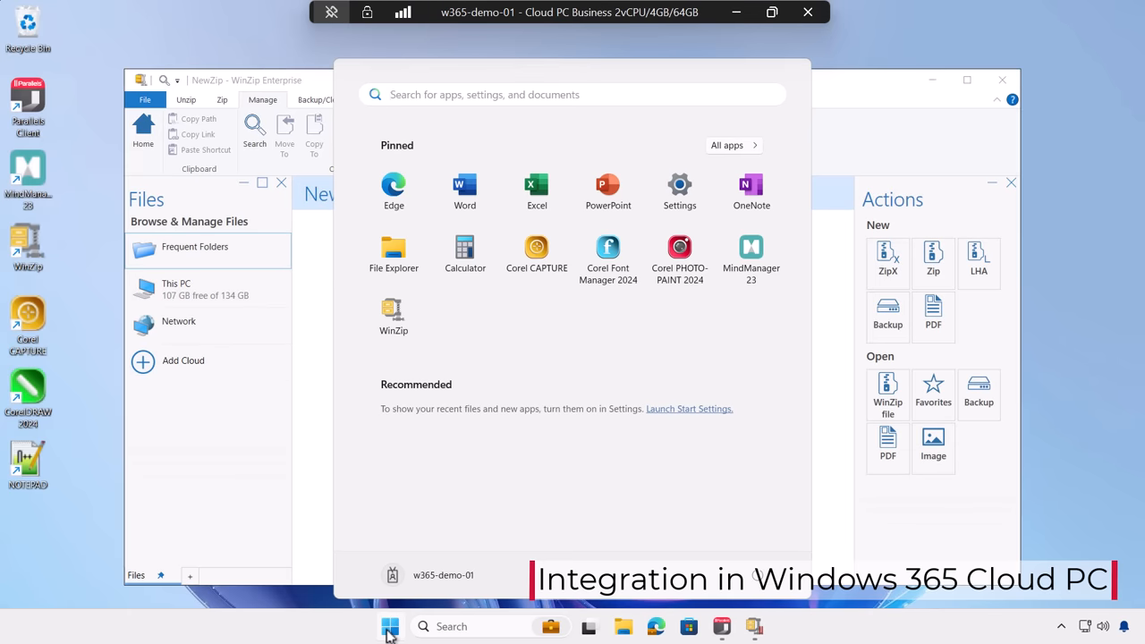
click(751, 254)
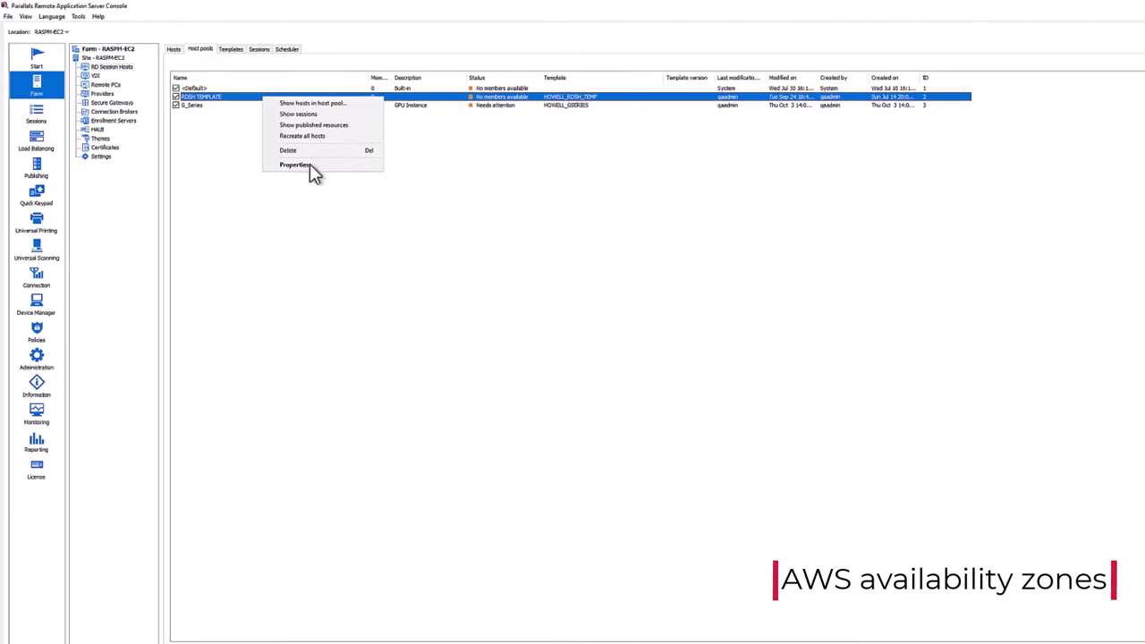
- View the RDSH TEMPLATE host pool's provisioning settings and its subnets across AWS availability zones
click(297, 164)
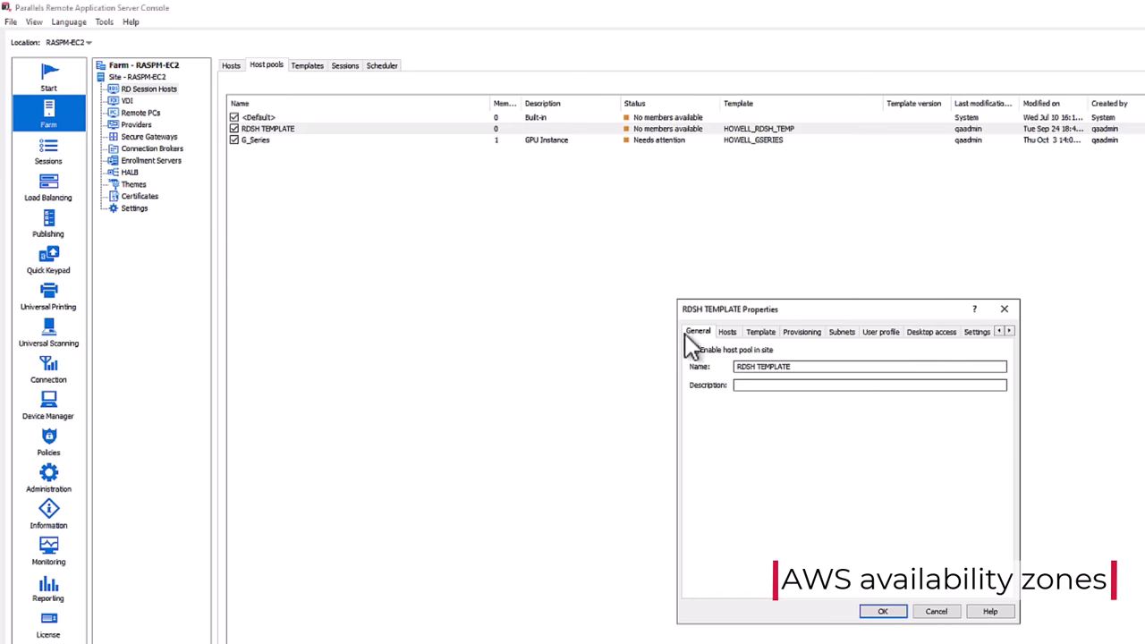
click(801, 331)
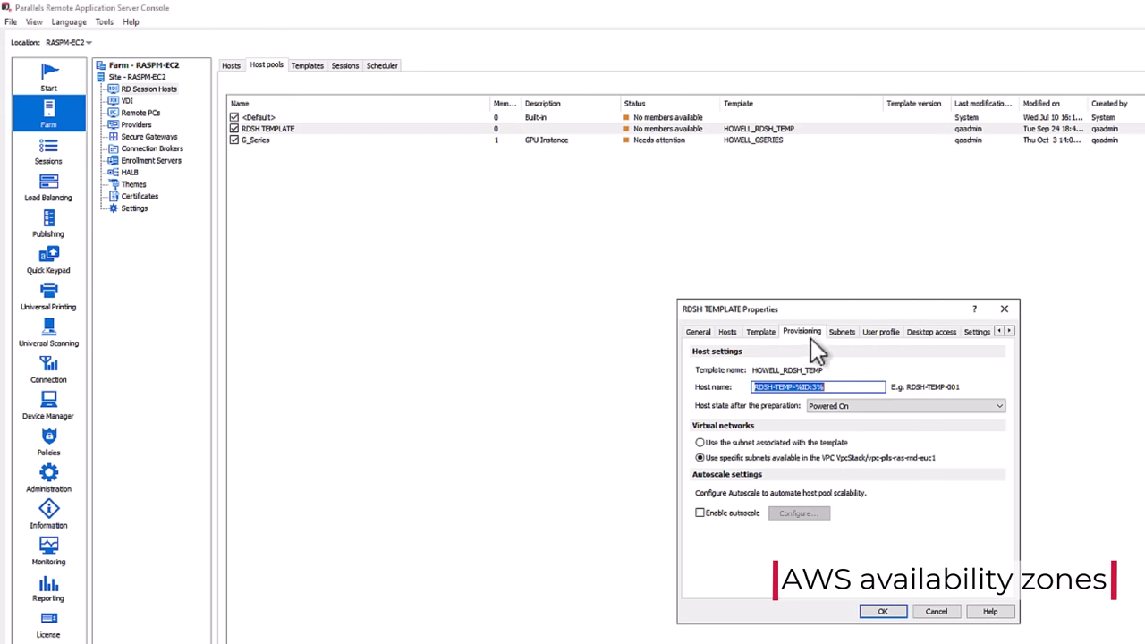
click(841, 331)
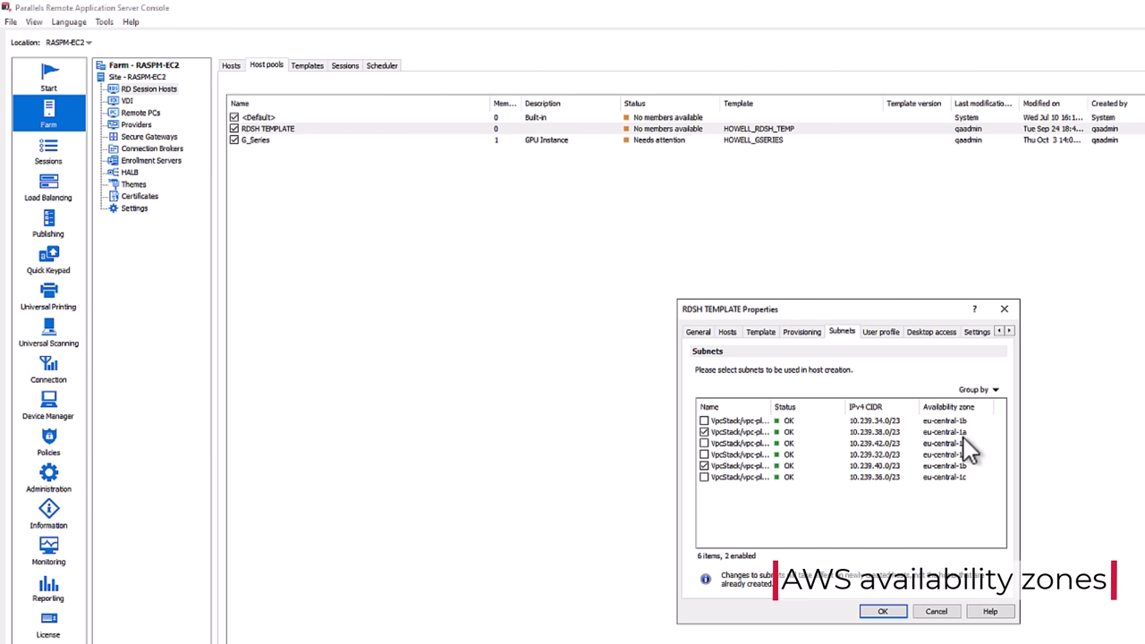
mouse_move(959, 483)
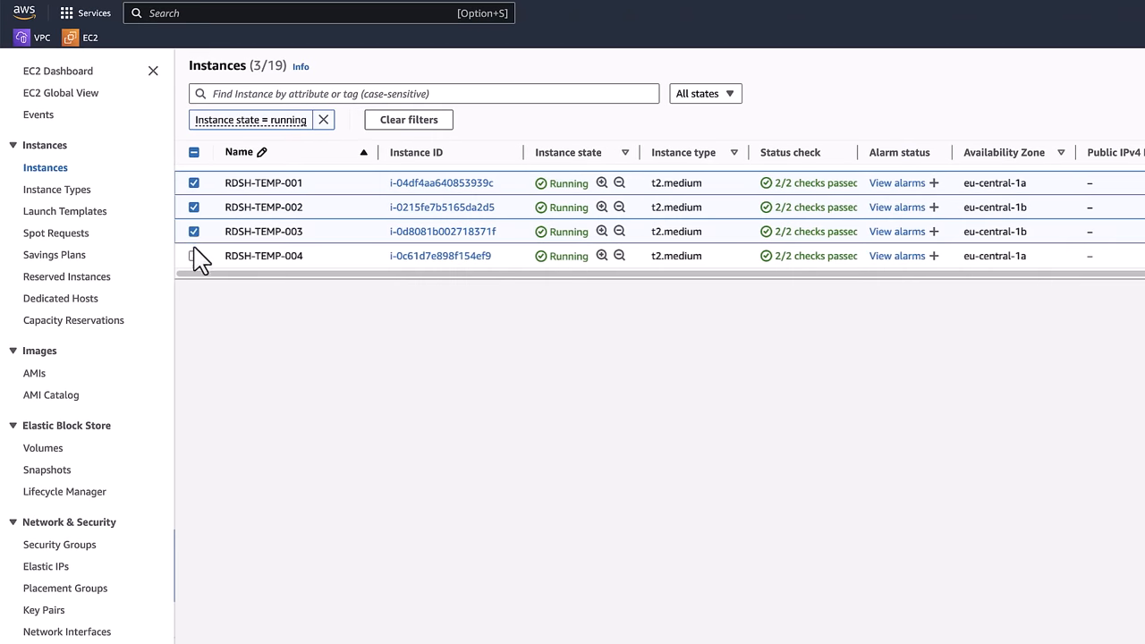
- Add RDSH-TEMP-004 to the selection so all four running RDSH-TEMP instances are selected
click(193, 256)
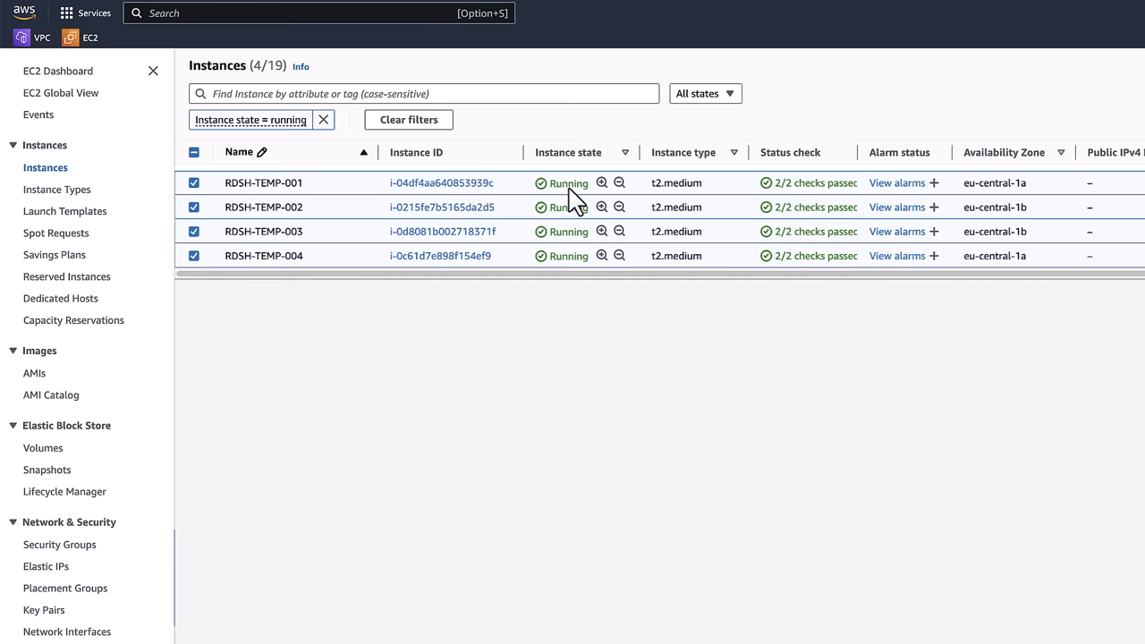
mouse_move(1041, 219)
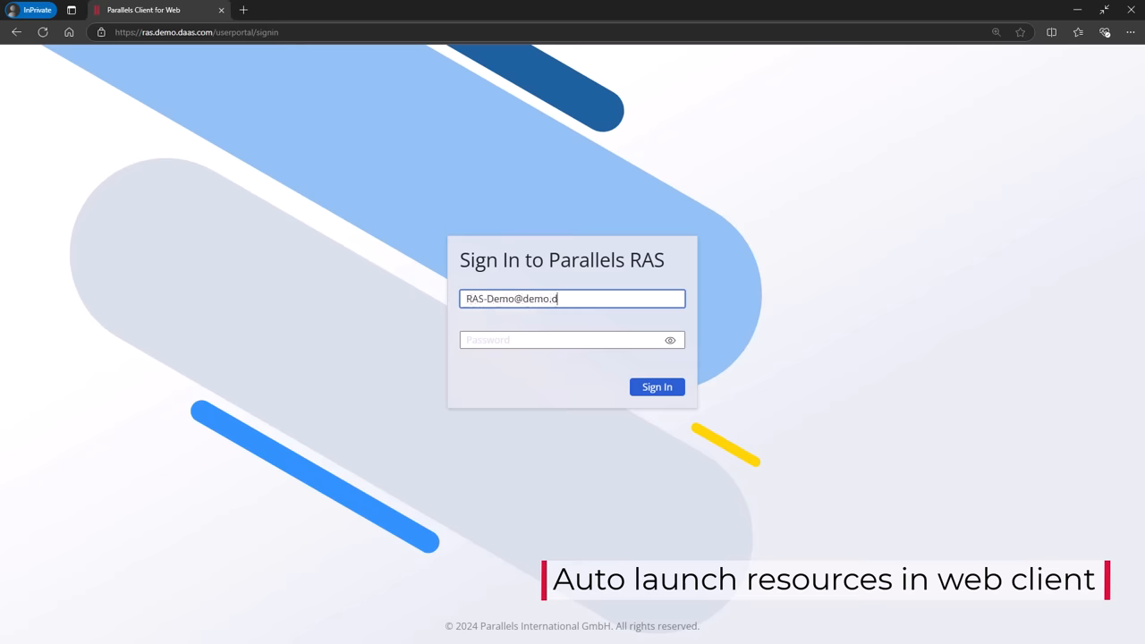
- Sign in to Parallels RAS to reach the Auto Launch Demo All Apps list
click(656, 387)
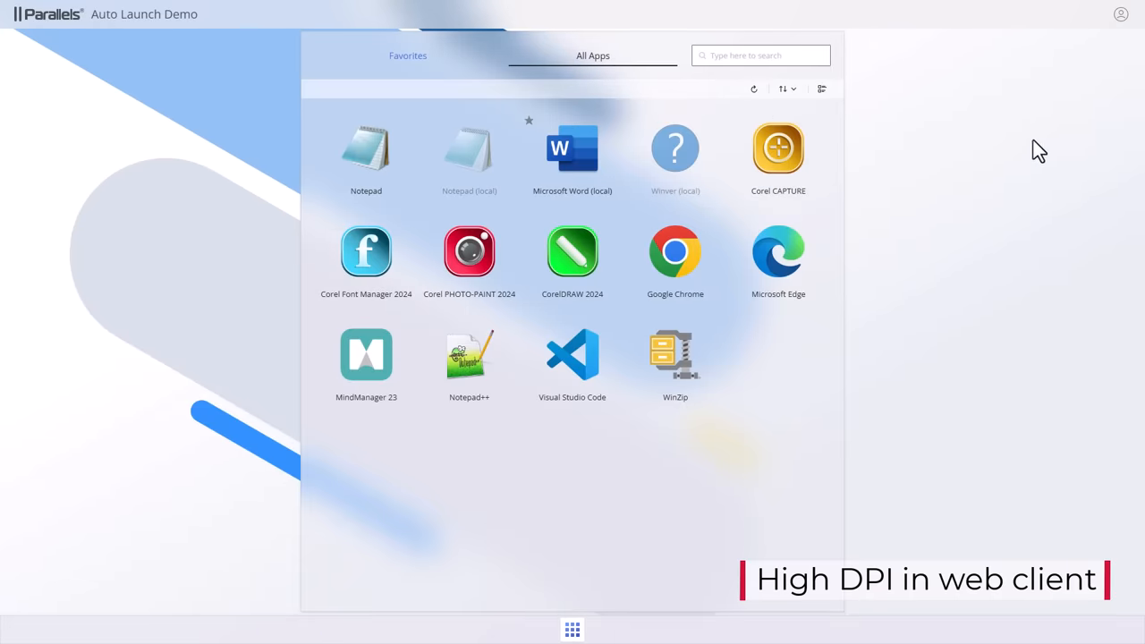
- Reach the Displays settings of the Web Client through the account menu
click(1119, 14)
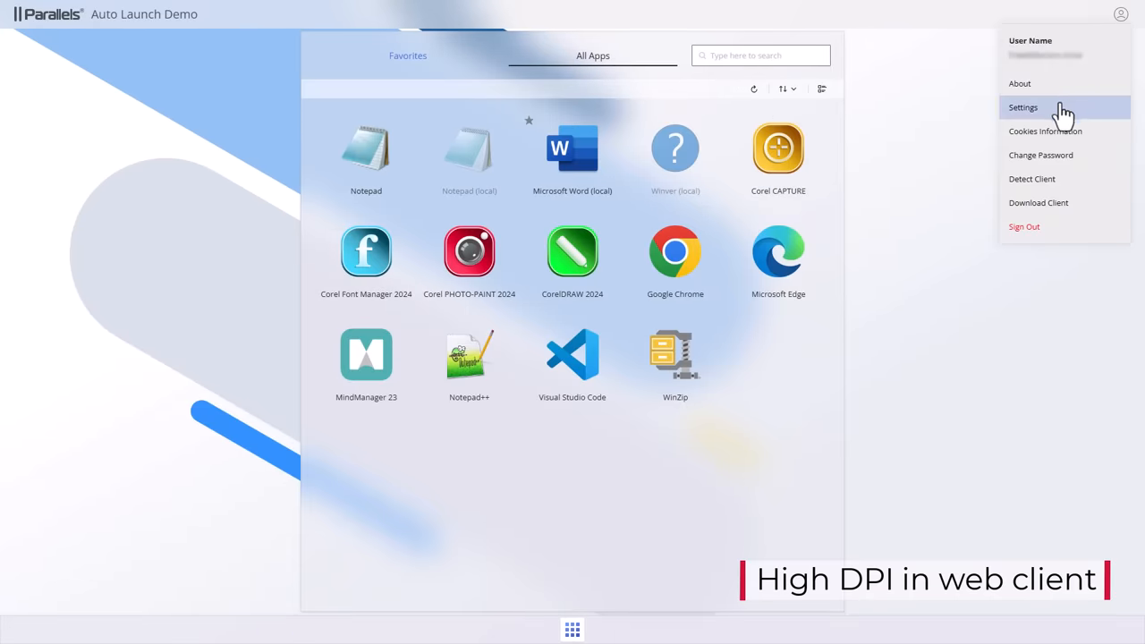
click(1023, 107)
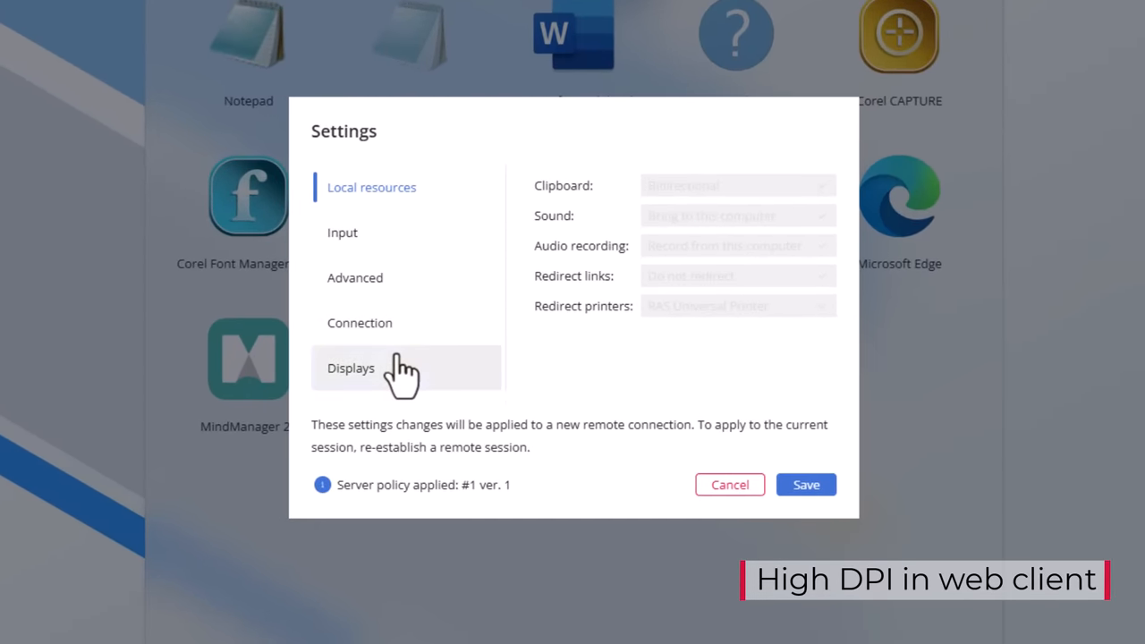
click(350, 369)
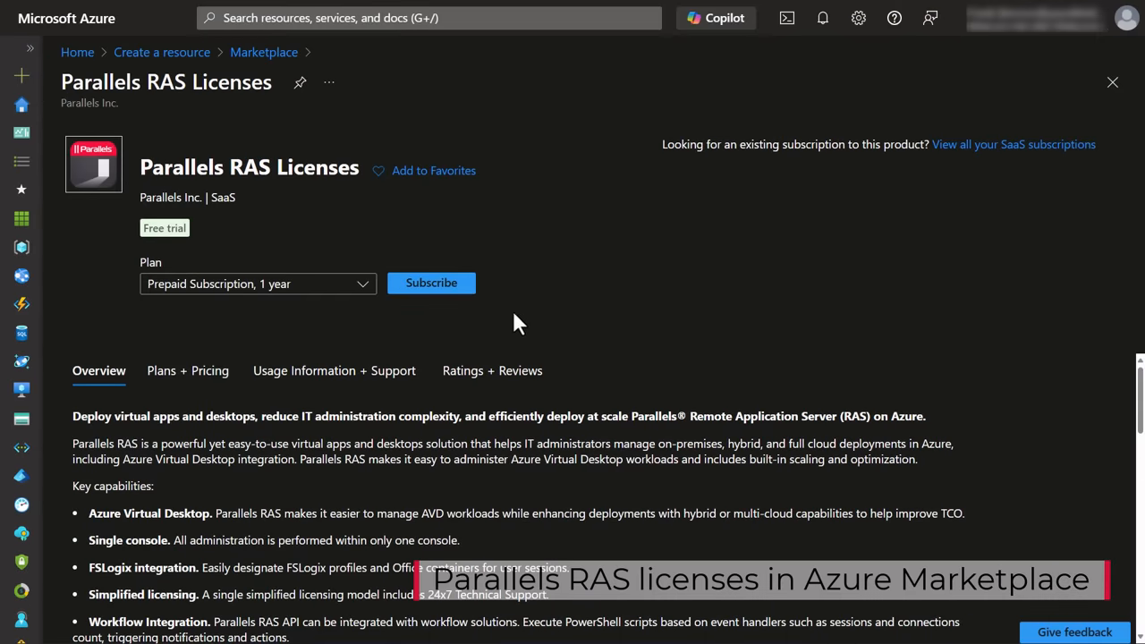
- Subscribe to Parallels RAS Licenses with new resource group and name ParallelsRASLicenses, and send it to Review + subscribe
click(431, 283)
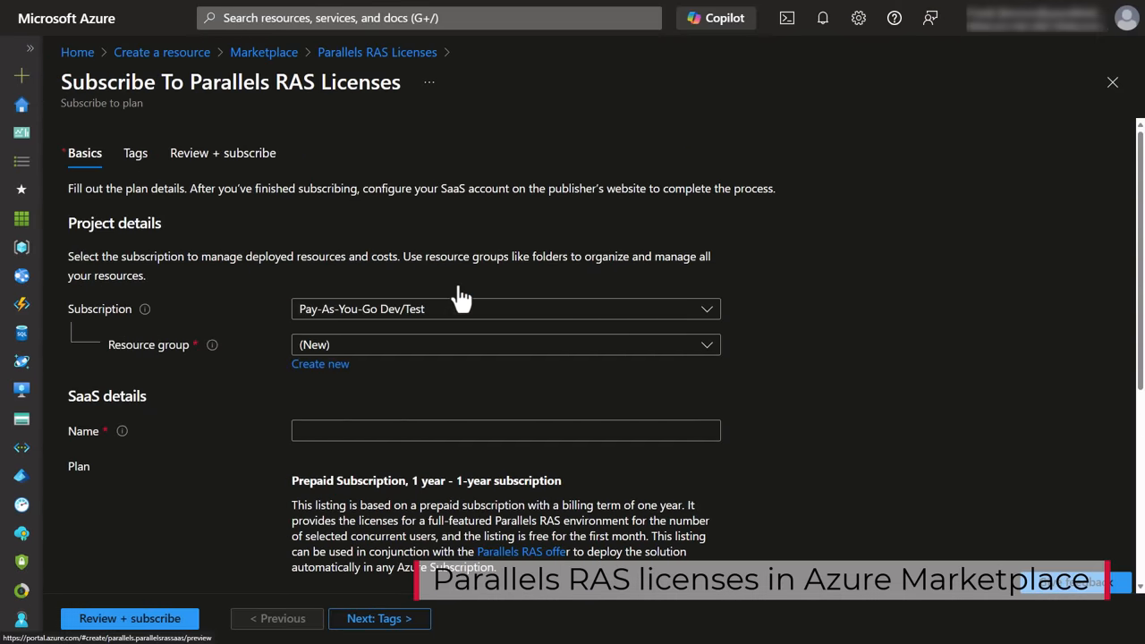
click(320, 363)
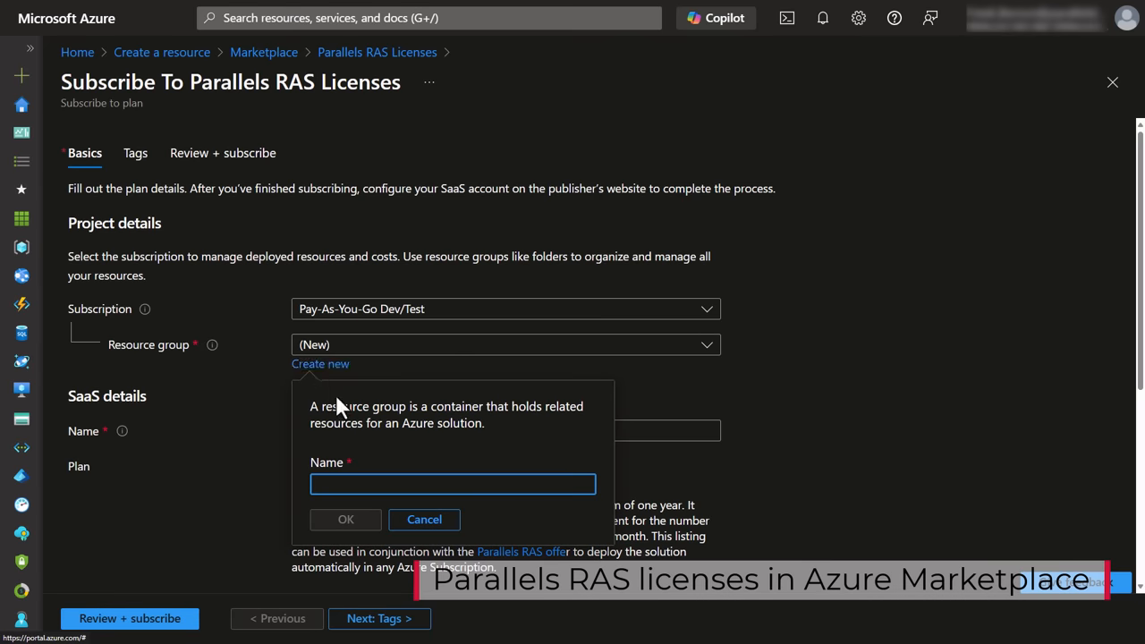
text(ParallelelsRASLicenses)
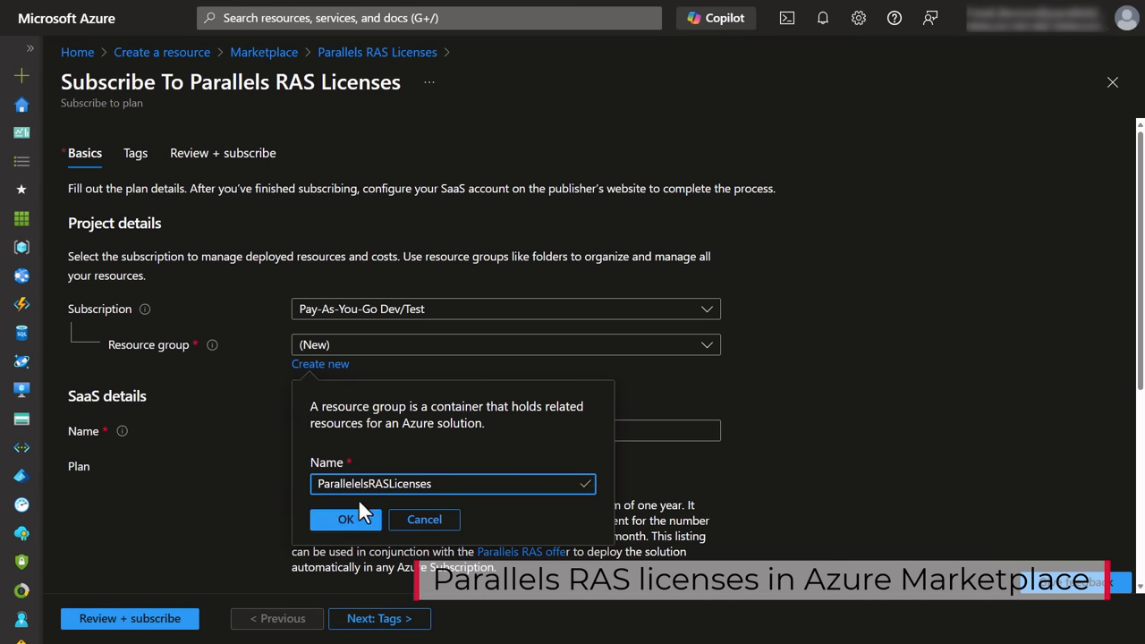
click(345, 519)
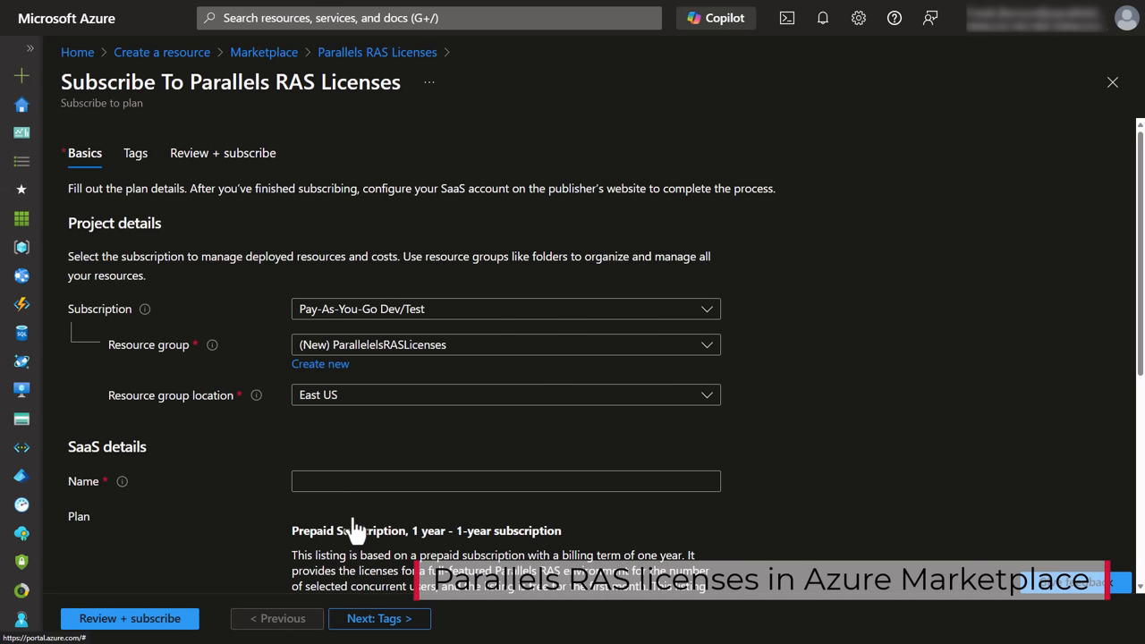
text(ParallelsRASLicenses)
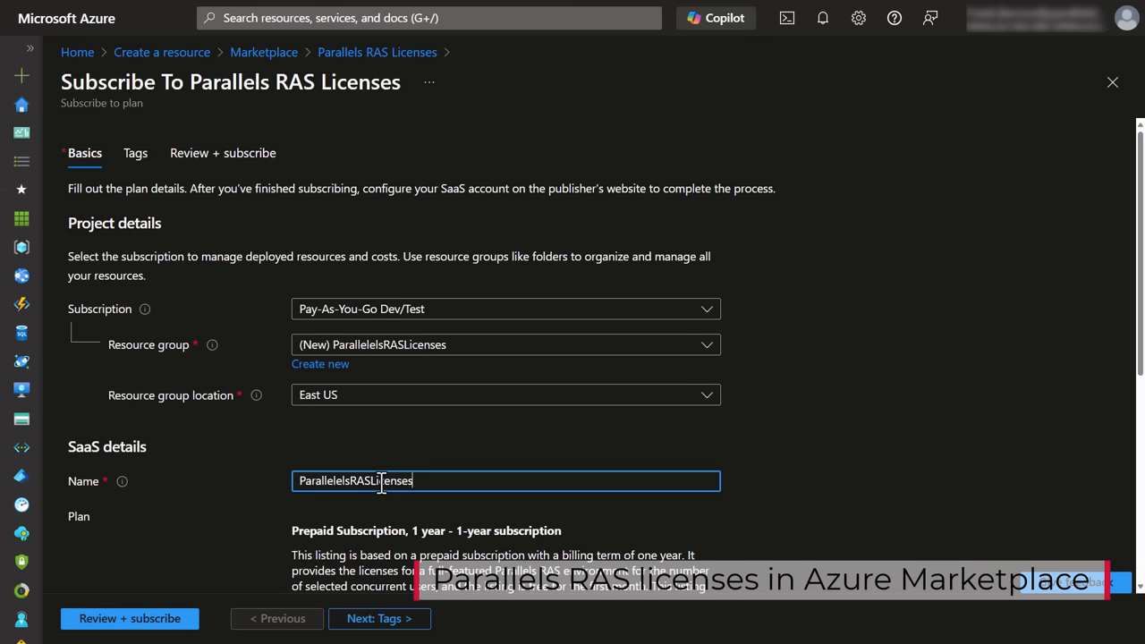
scroll(down, 3)
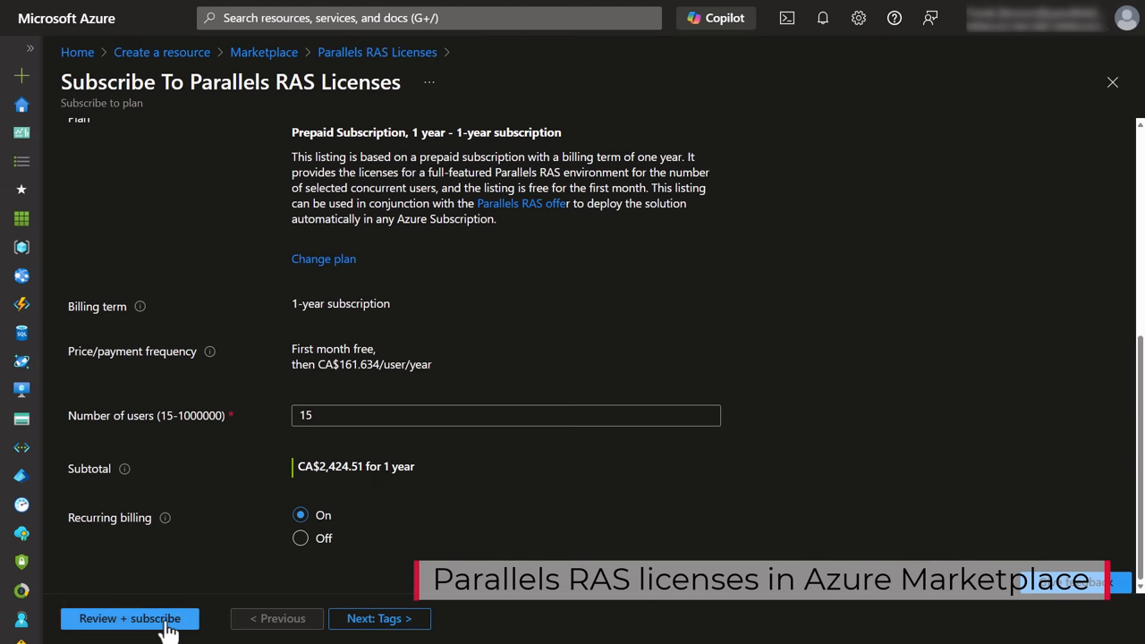
click(129, 619)
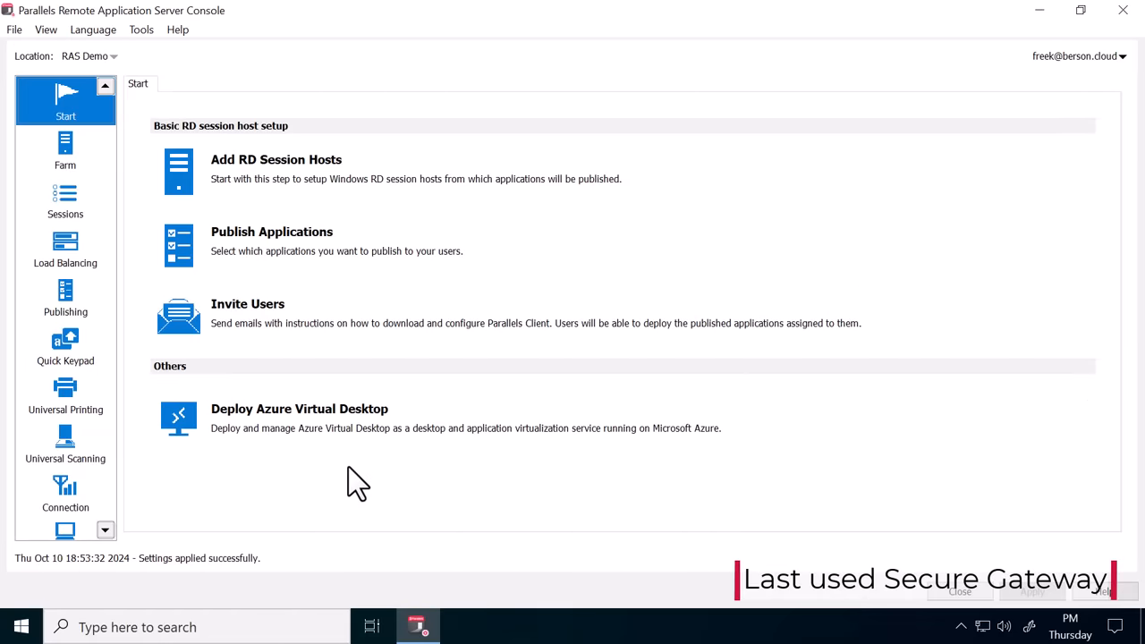
- Show the Sessions users list with each session's Secure Gateway, ras-01 at 10.10.10.8
click(65, 201)
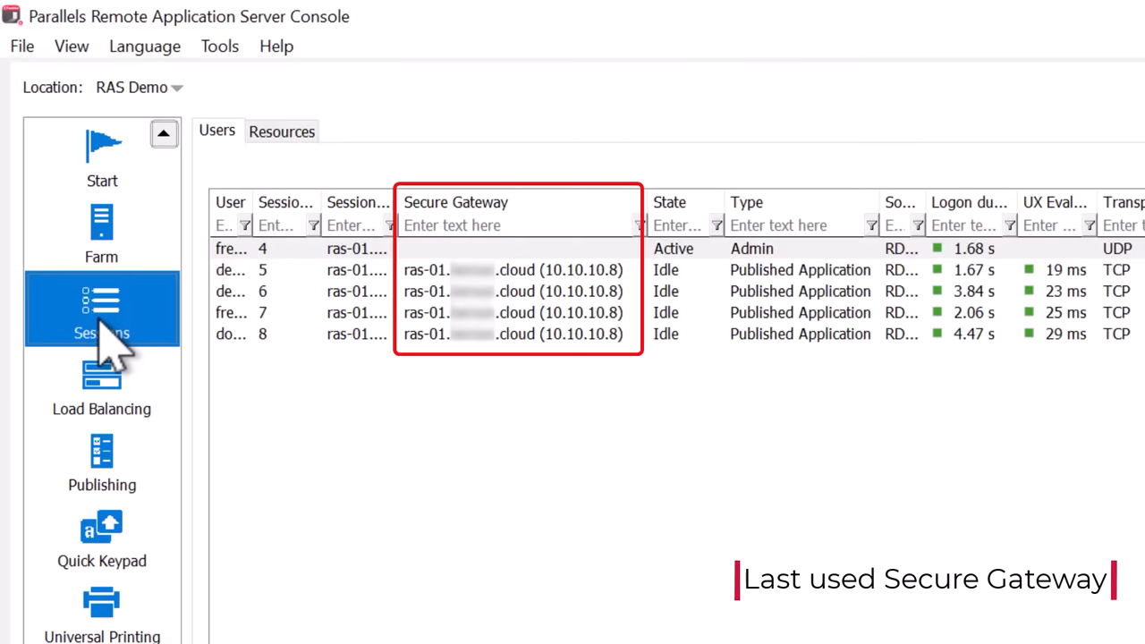
mouse_move(587, 390)
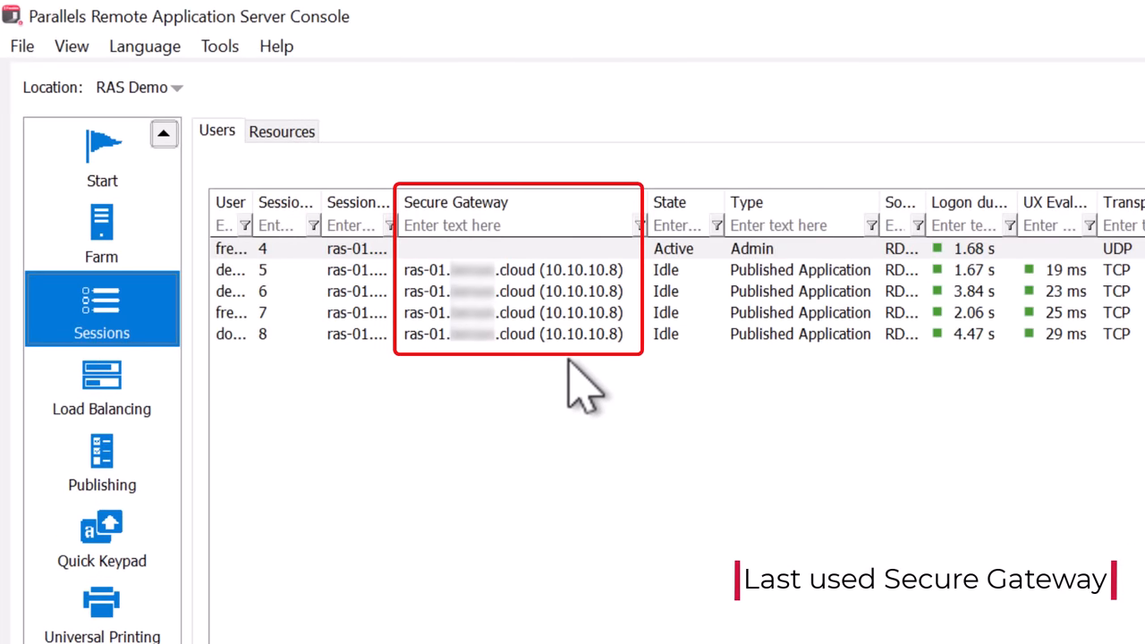
mouse_move(582, 384)
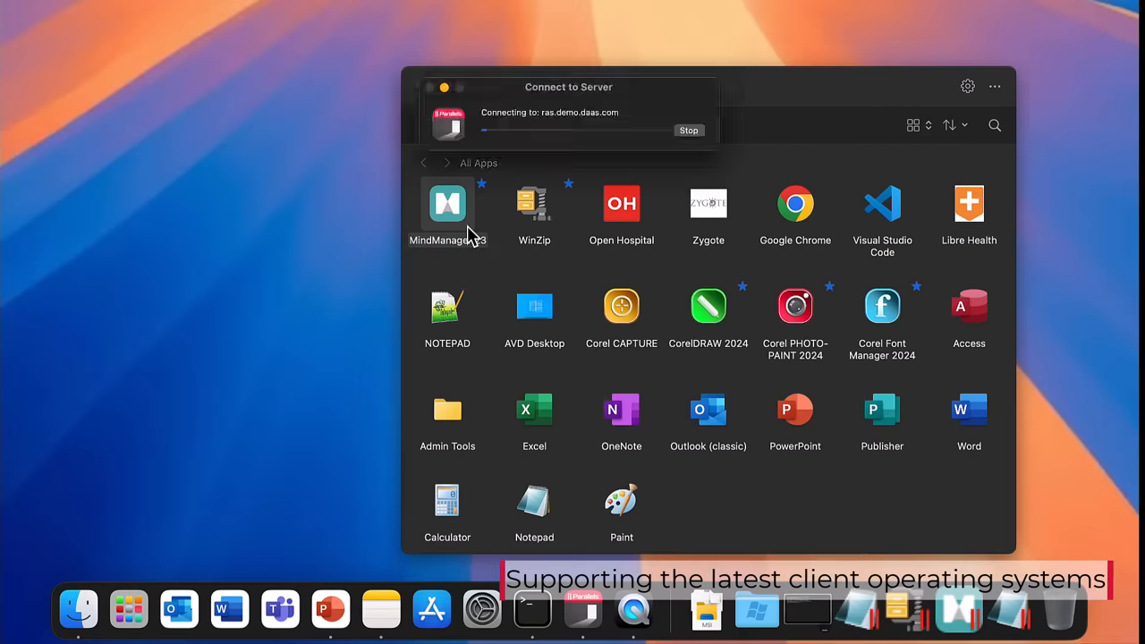
- Launch MindManager 23 from All Apps on the Mac client connected to ras.demo.doas.com
double_click(448, 204)
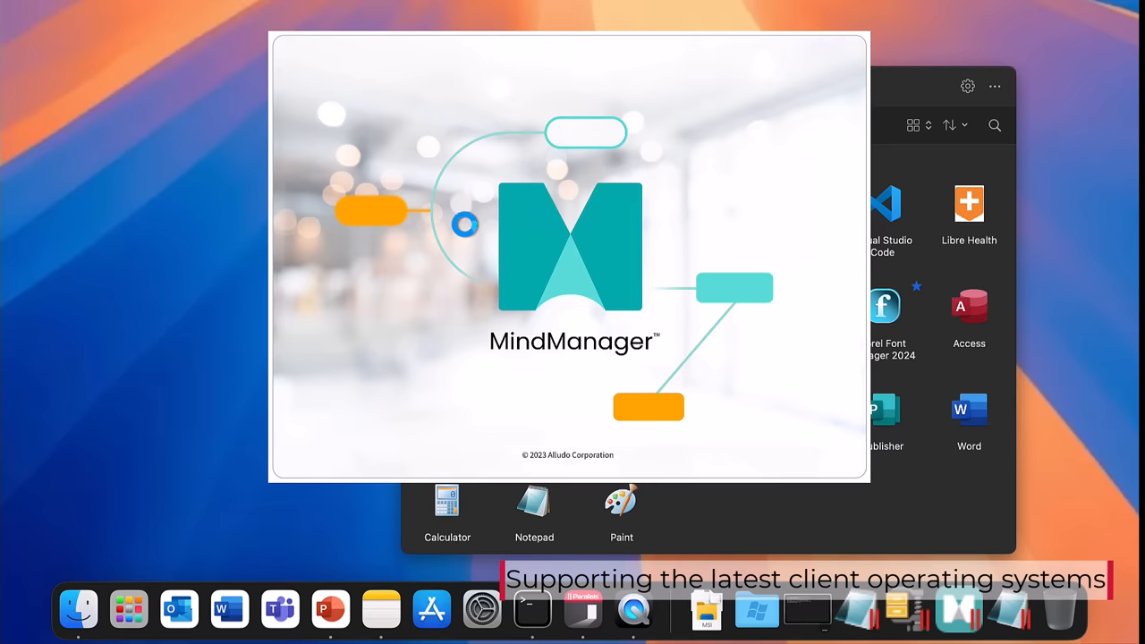